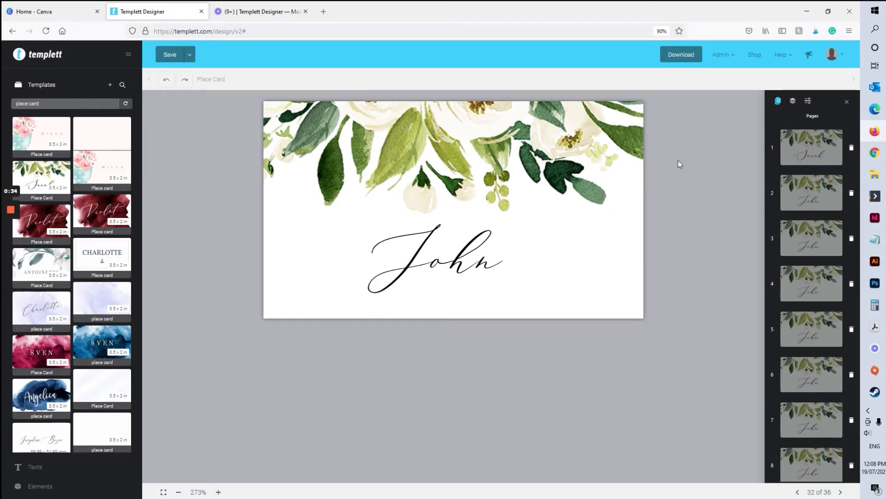
mouse_move(616, 307)
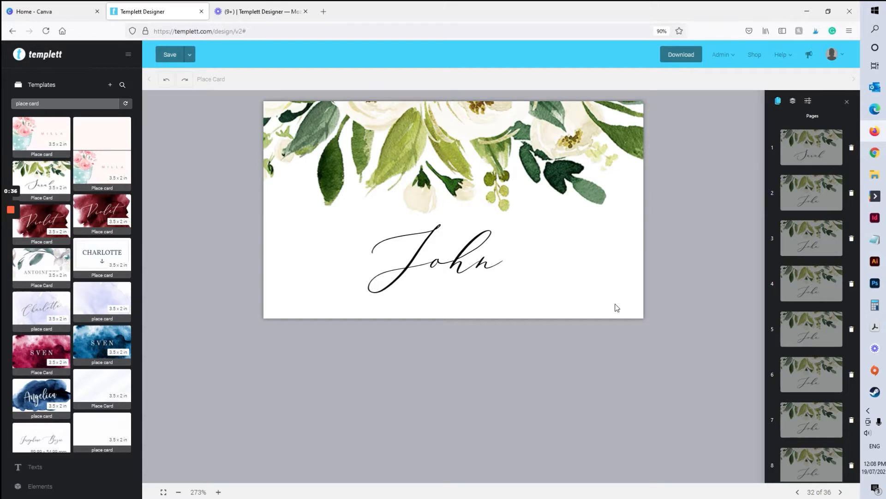
mouse_move(529, 392)
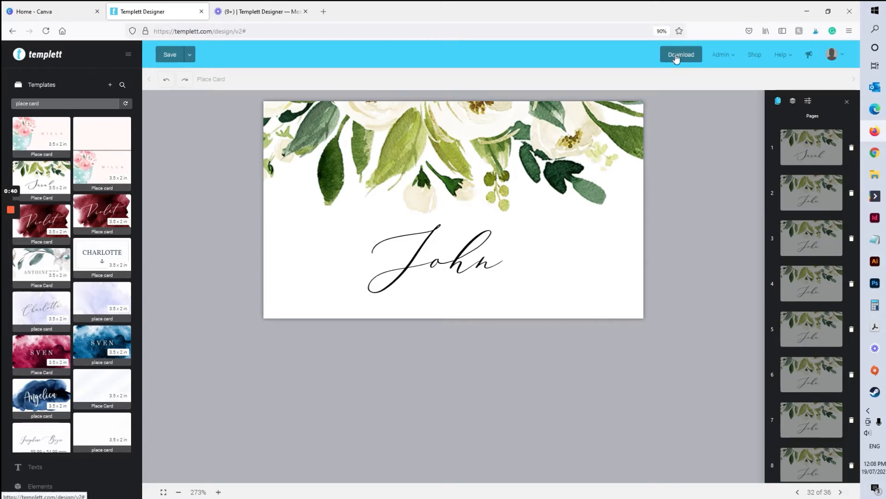
Show the download format options for the John place card design.
click(680, 55)
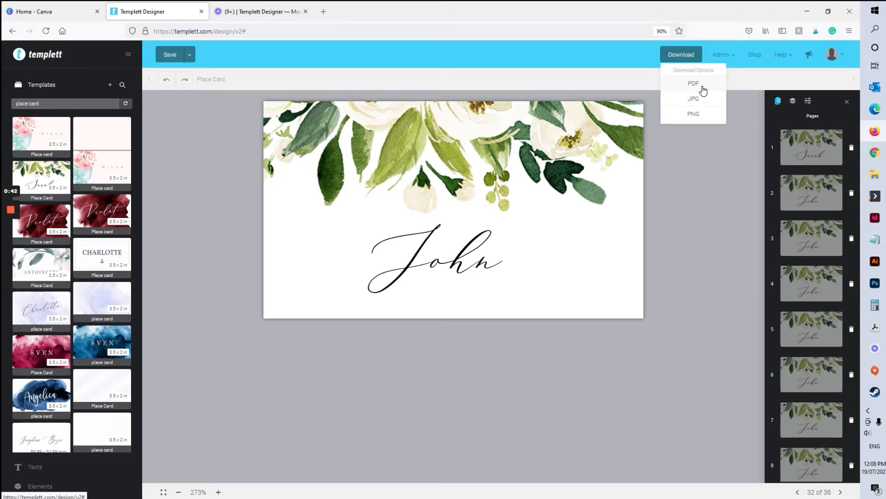
Choose PDF as the download format and turn off bleed and trim marks.
click(693, 83)
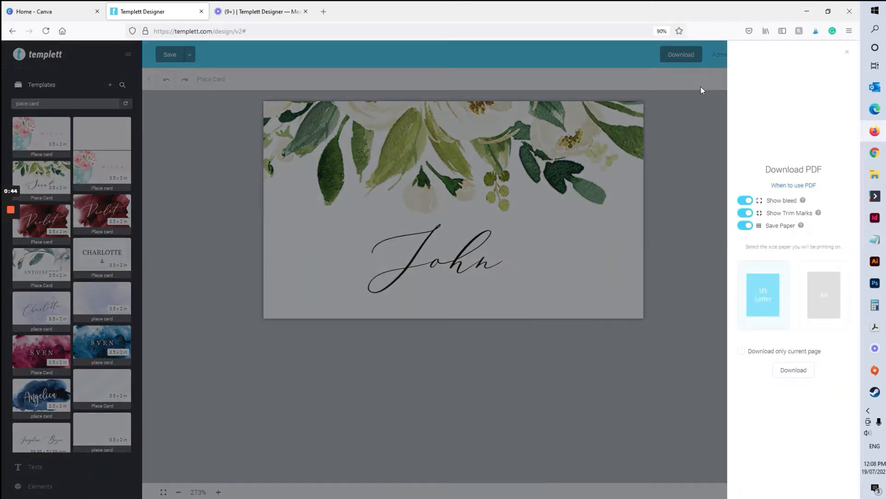
click(745, 200)
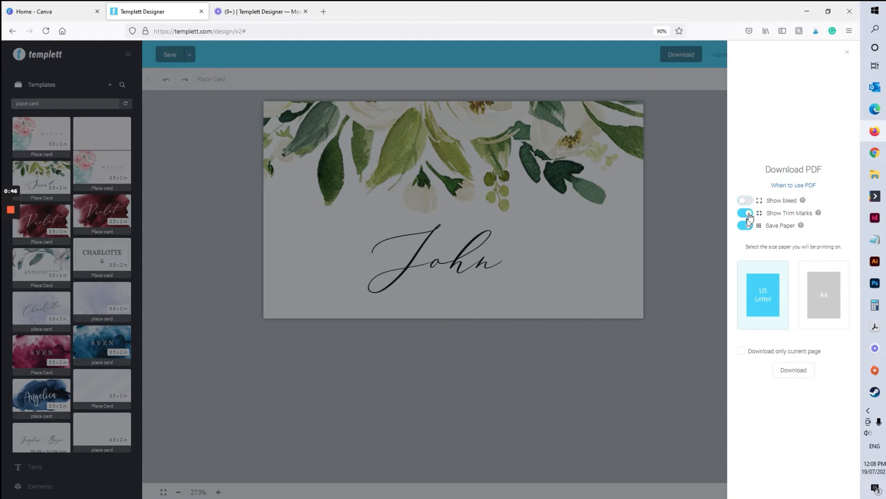
click(746, 213)
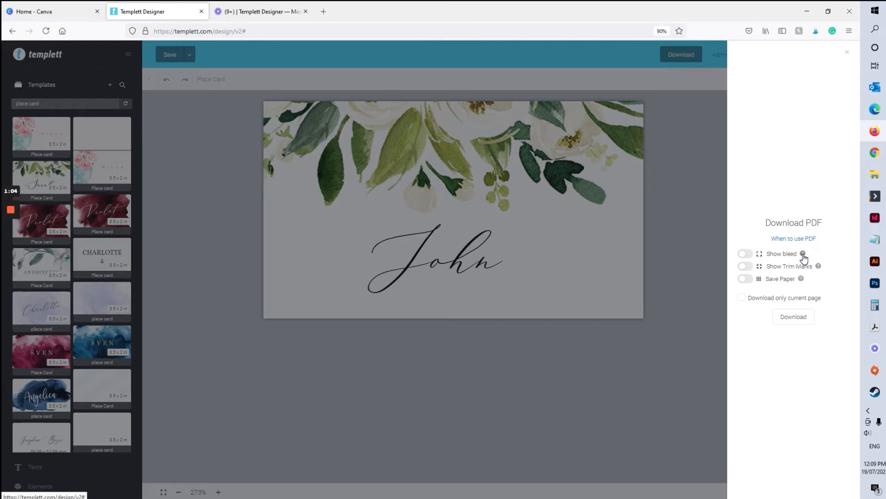
mouse_move(665, 231)
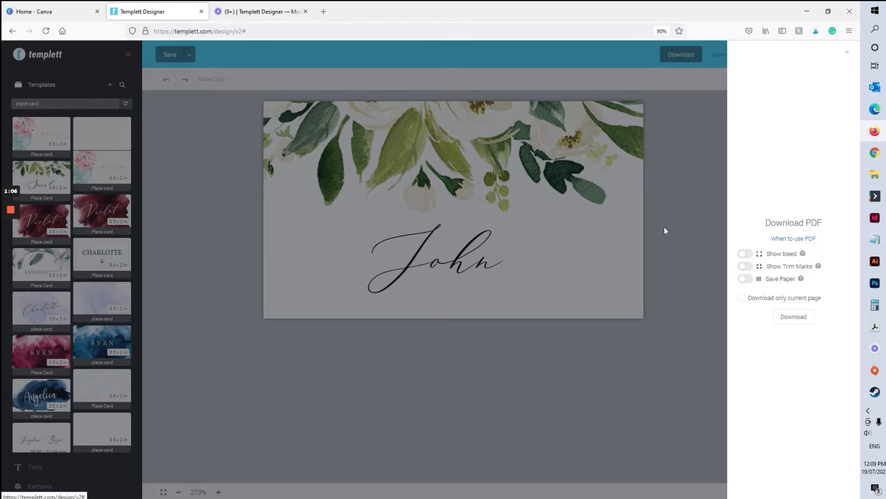
mouse_move(786, 270)
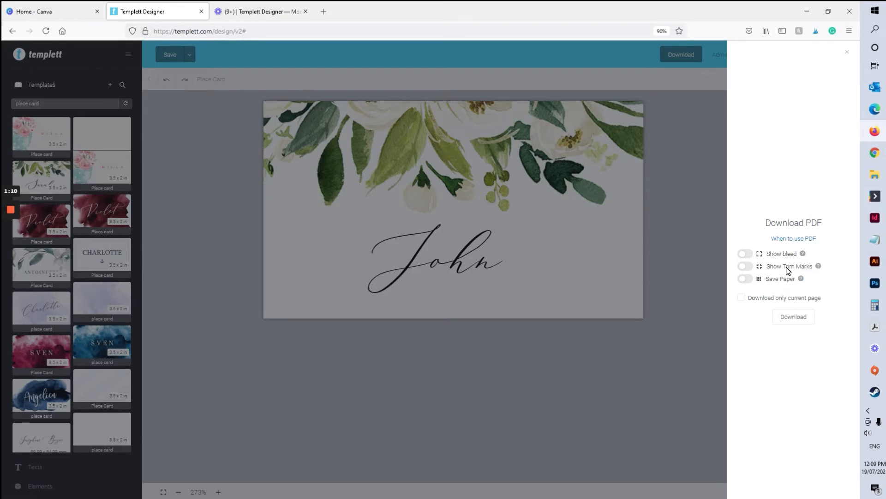
mouse_move(782, 273)
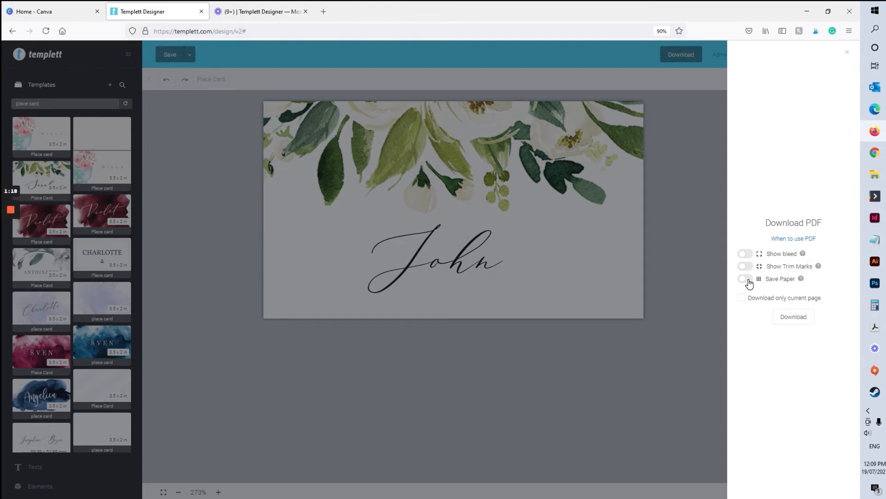
Re-enable bleed and trim marks and print the cards on A4 paper.
click(745, 254)
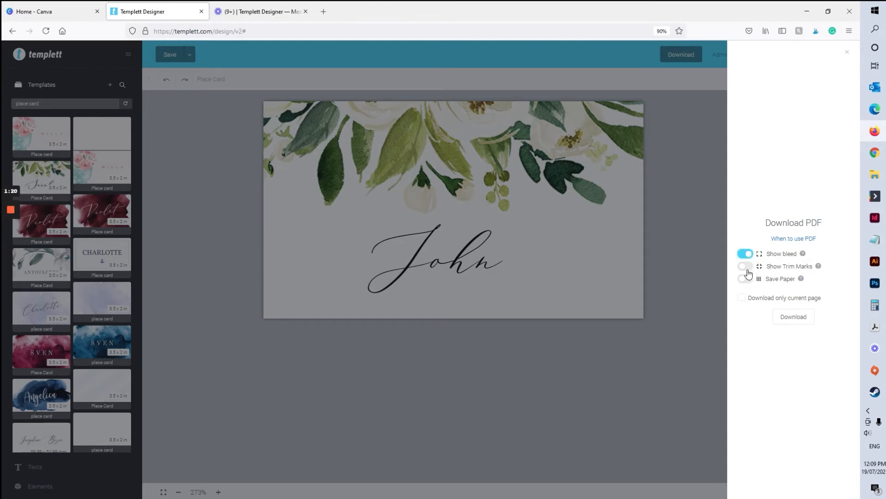
click(745, 278)
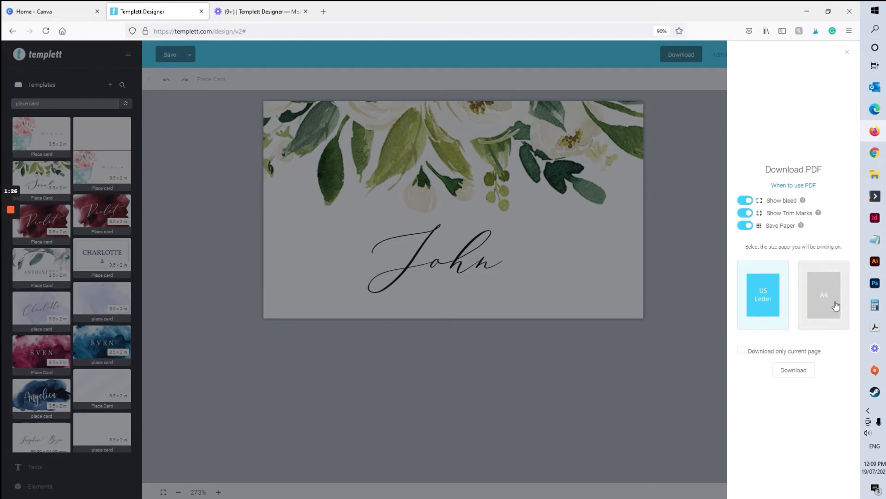
click(823, 294)
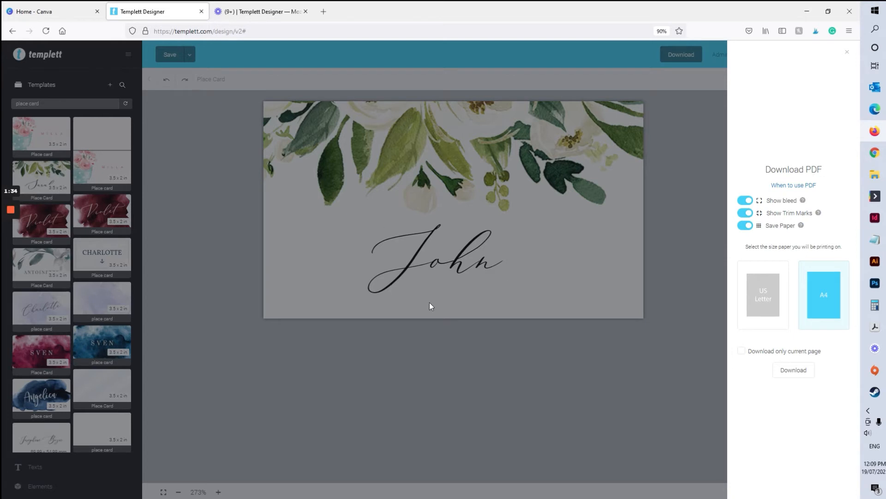
mouse_move(556, 372)
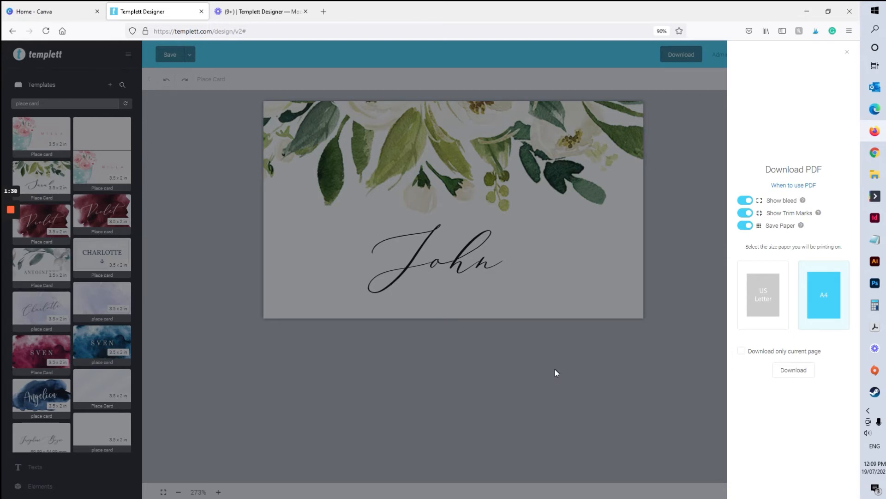
mouse_move(336, 135)
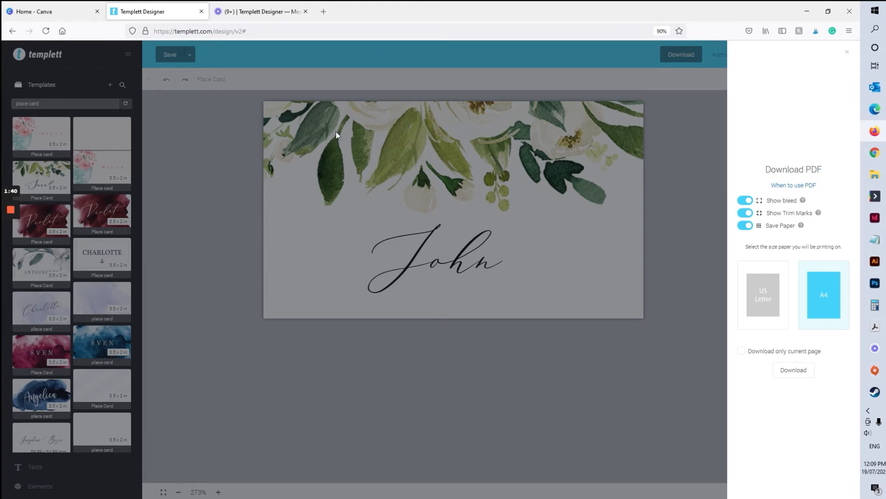
mouse_move(753, 358)
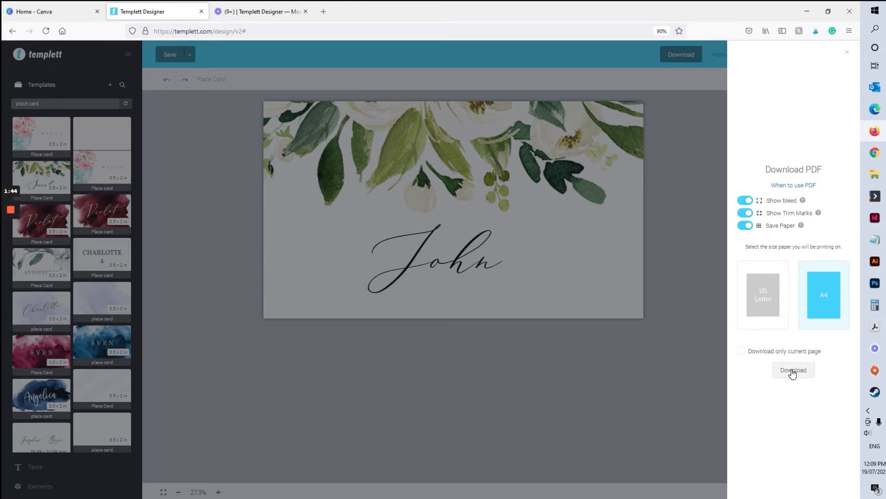
Generate the John place card PDF and open the downloaded file.
click(793, 370)
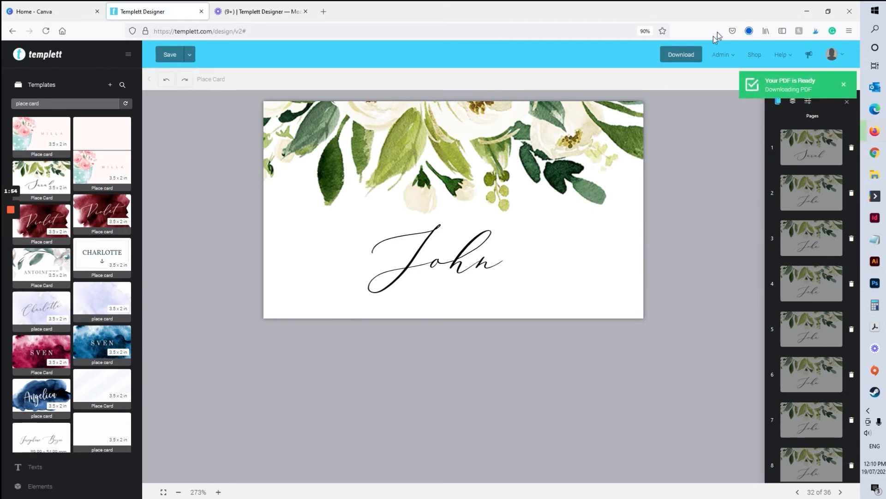
click(749, 30)
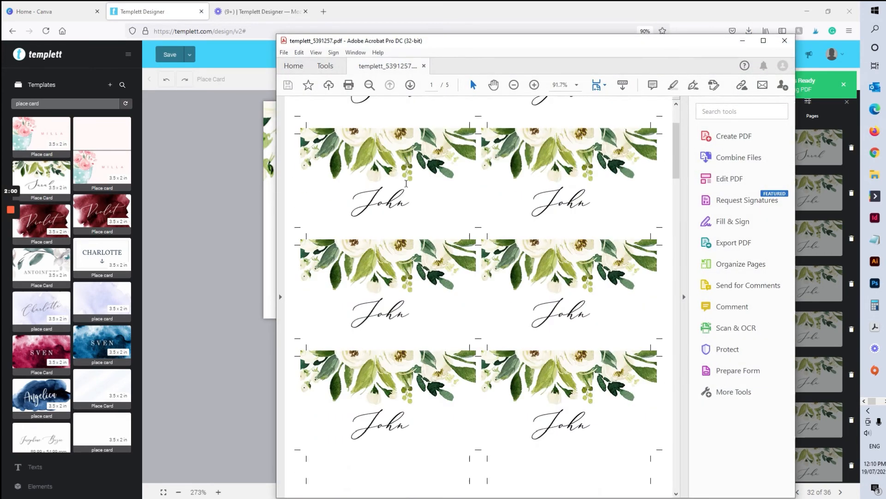
Scroll through the five pages of trimmed John cards, then close Acrobat.
scroll(down, 3)
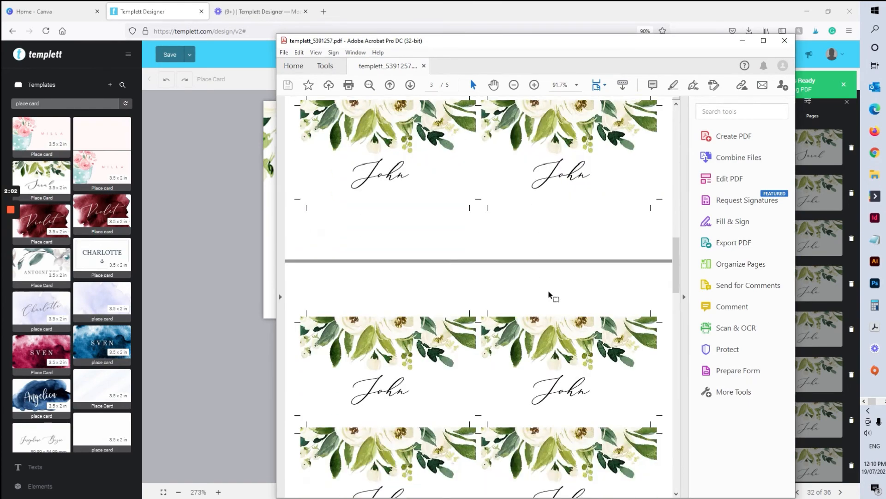
scroll(down, 3)
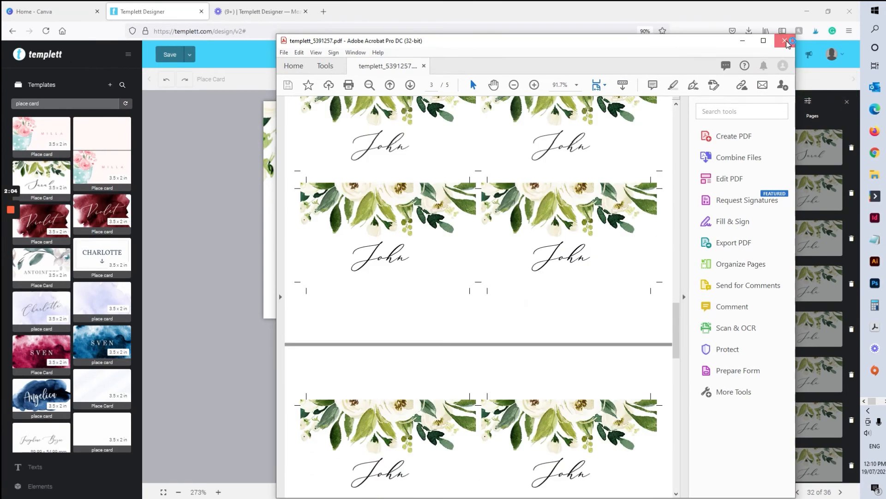
click(785, 43)
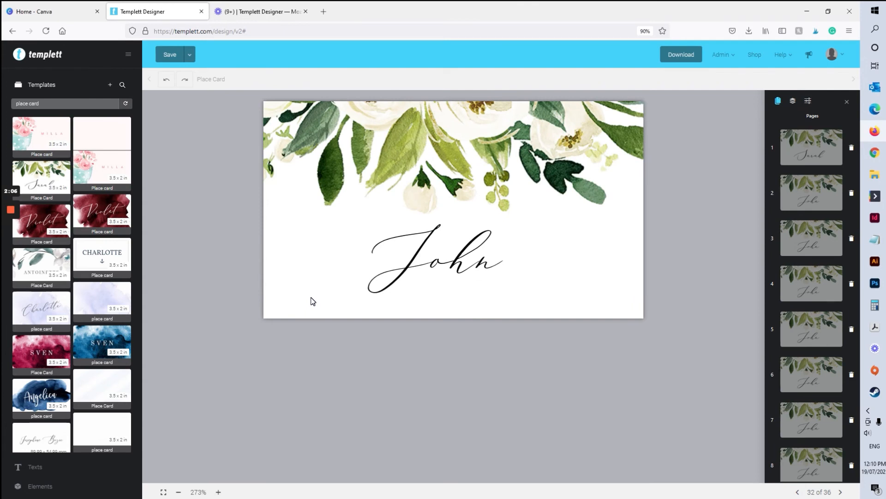